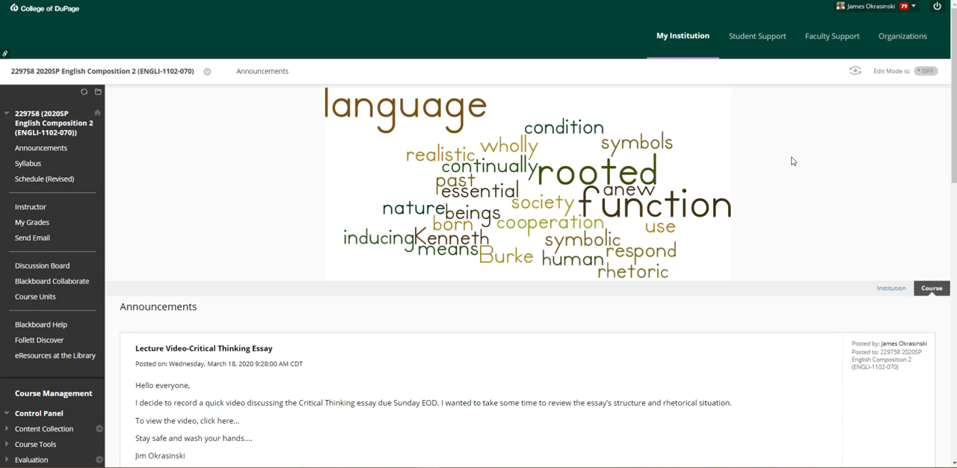
mouse_move(615, 202)
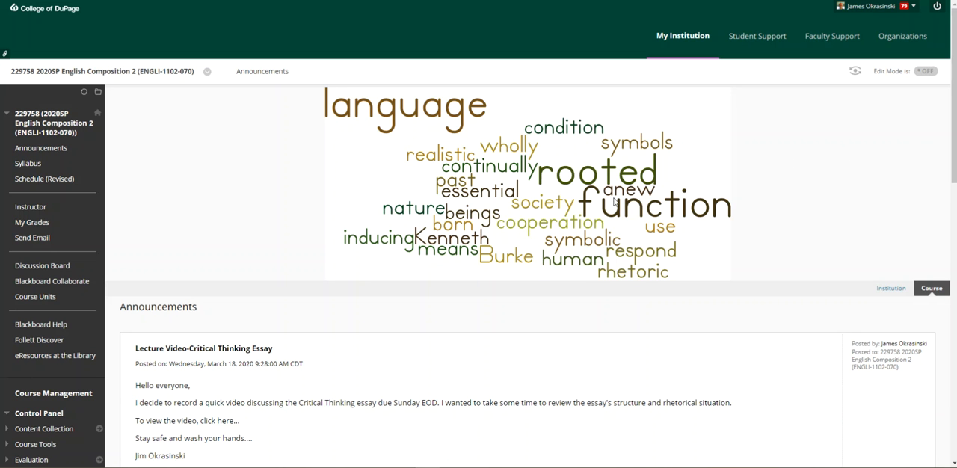
mouse_move(535, 202)
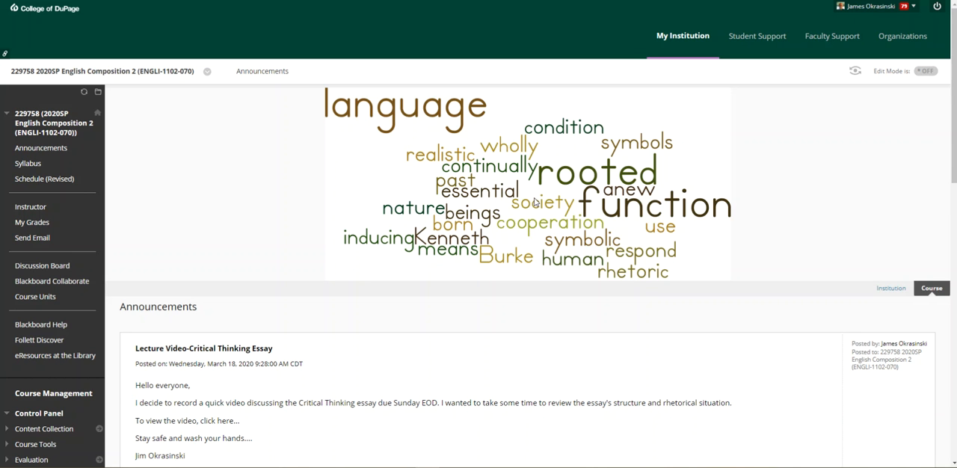
mouse_move(561, 197)
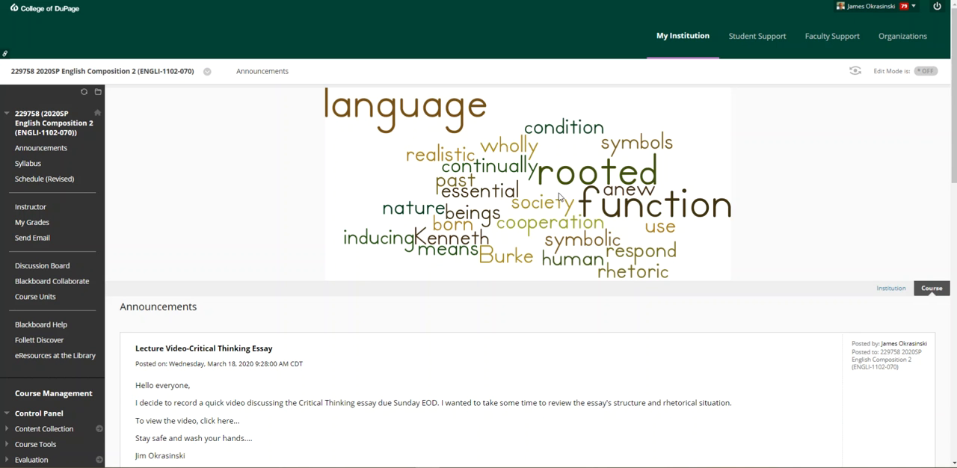
mouse_move(630, 208)
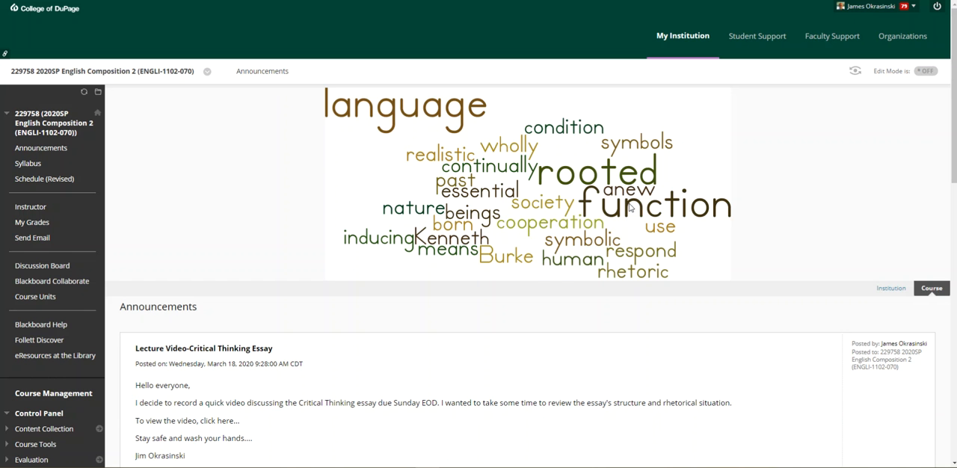
mouse_move(101, 272)
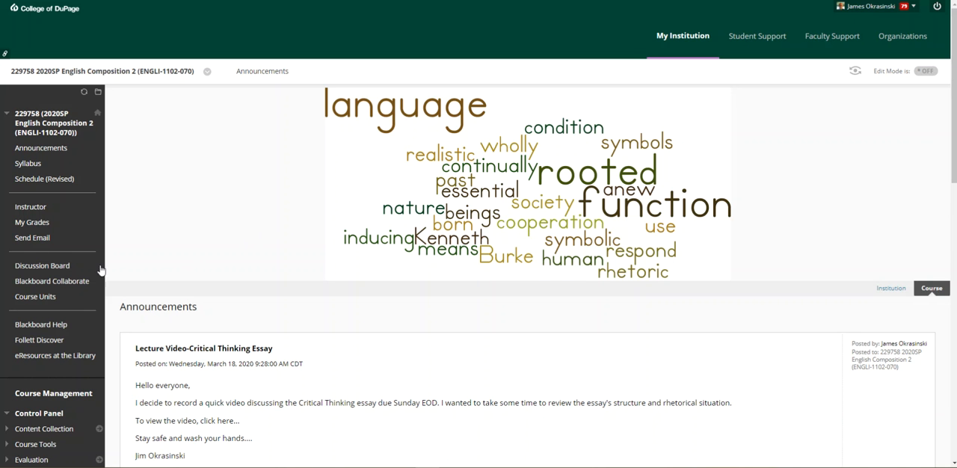
mouse_move(42, 266)
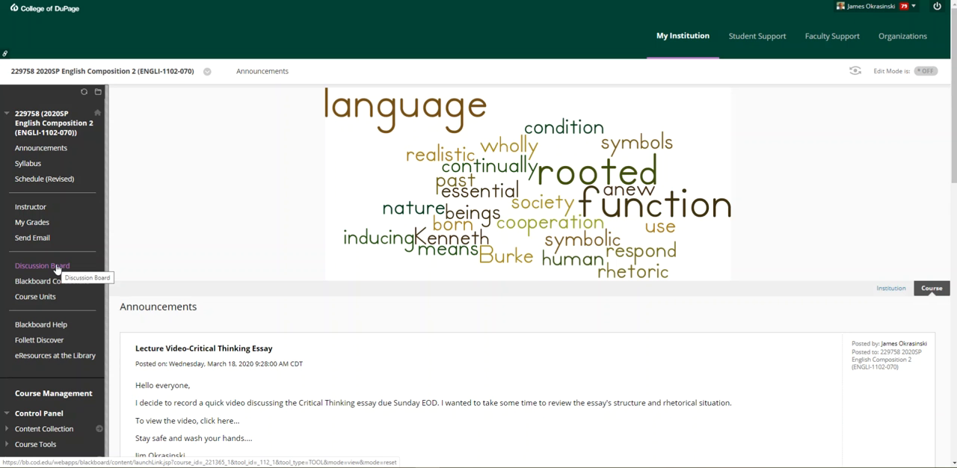
- Go to the course Discussion Board listing the Twenge & Lukianoff/Haidt forum
click(42, 265)
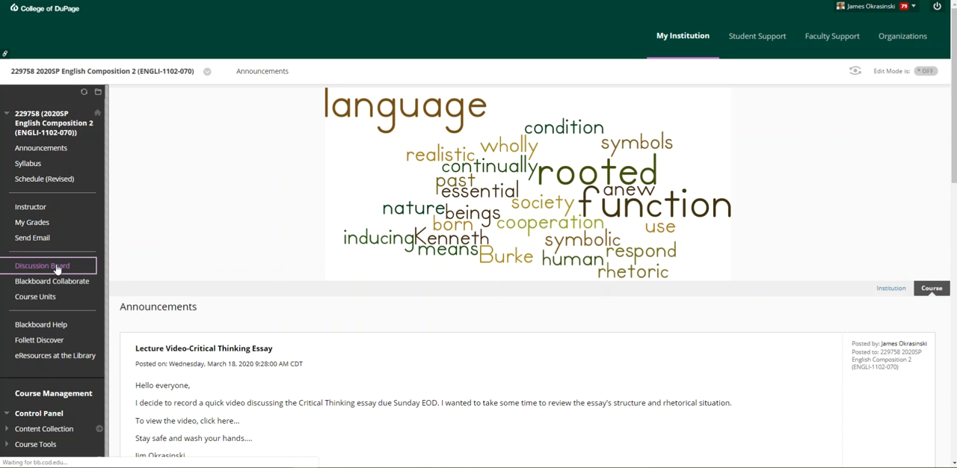
click(42, 265)
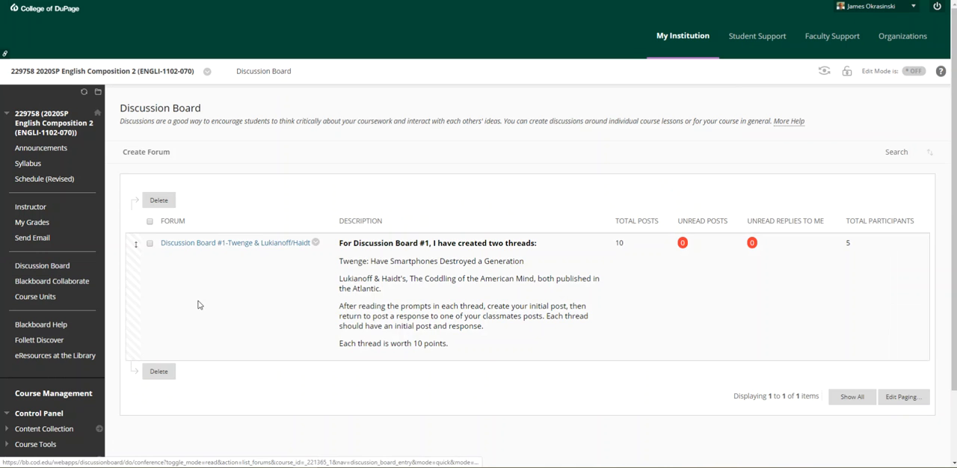
mouse_move(281, 282)
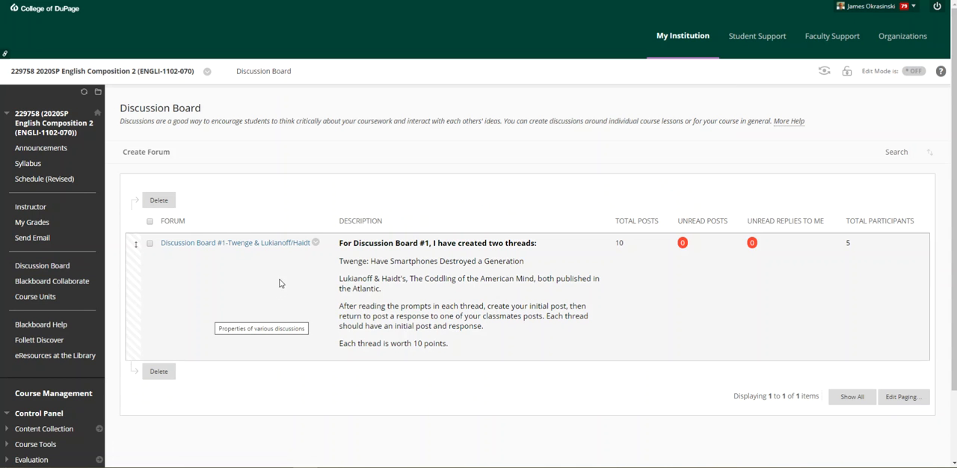
mouse_move(278, 245)
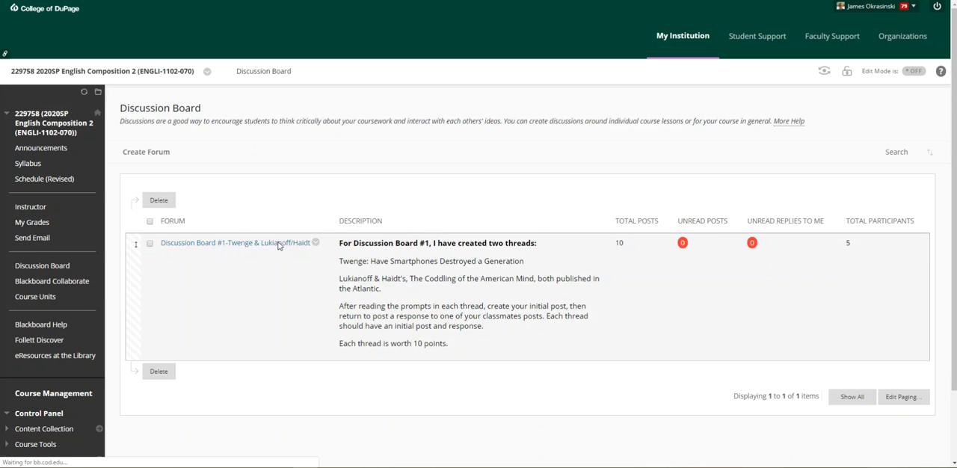
- Enter Discussion Board #1 and read the Lukianoff/Haidt: The Coddling of the American Mind thread prompt
click(233, 242)
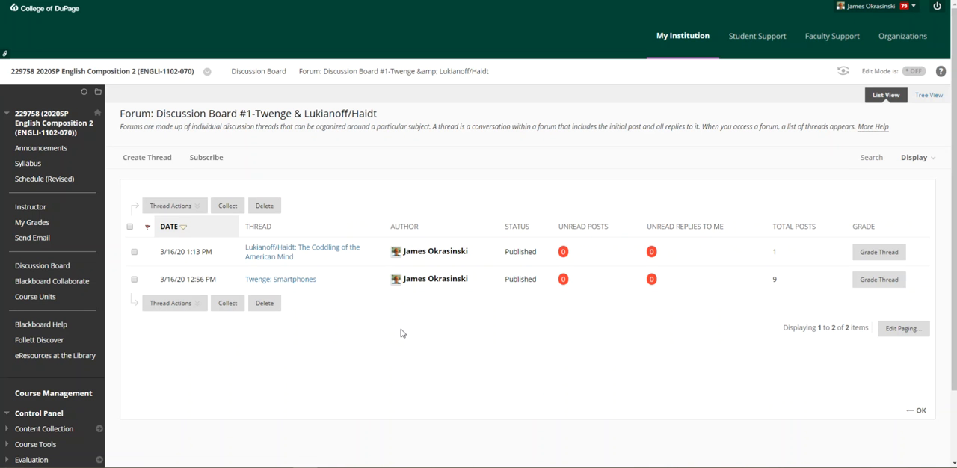
mouse_move(329, 251)
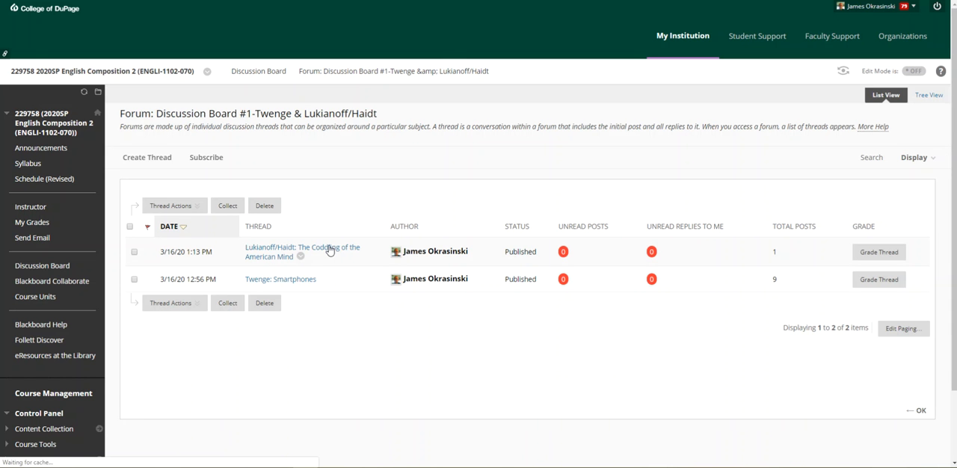
click(303, 251)
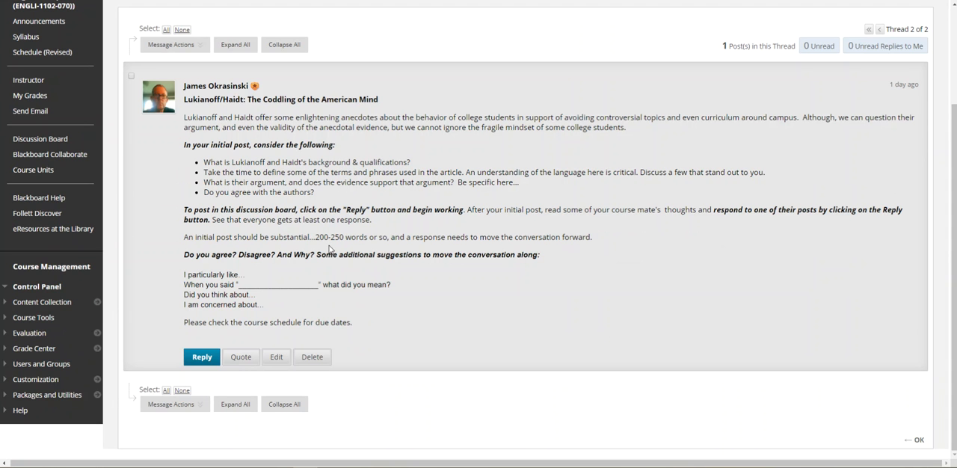
mouse_move(388, 332)
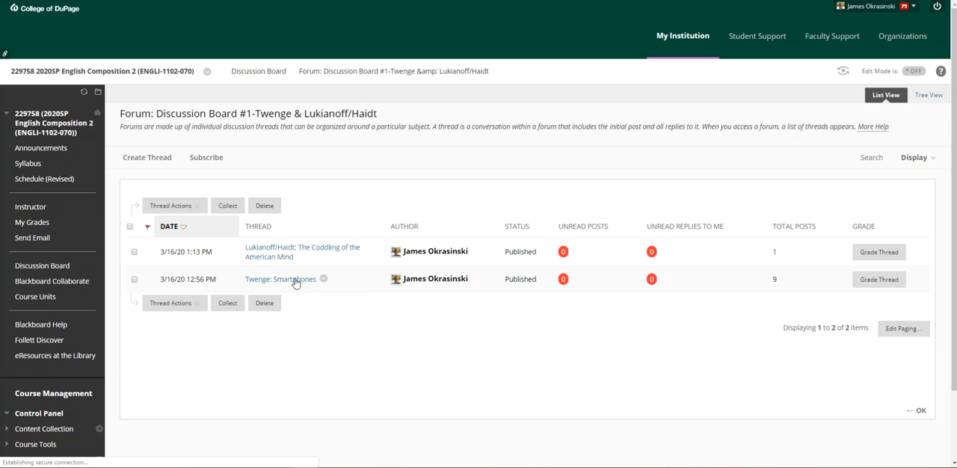
- Read the Twenge: Smartphones thread prompt and student replies, then return to the thread list
click(275, 278)
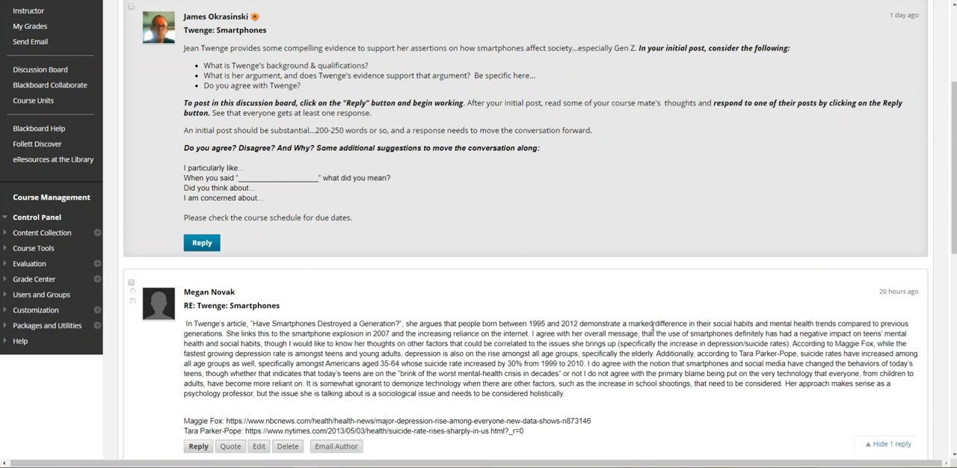
mouse_move(712, 354)
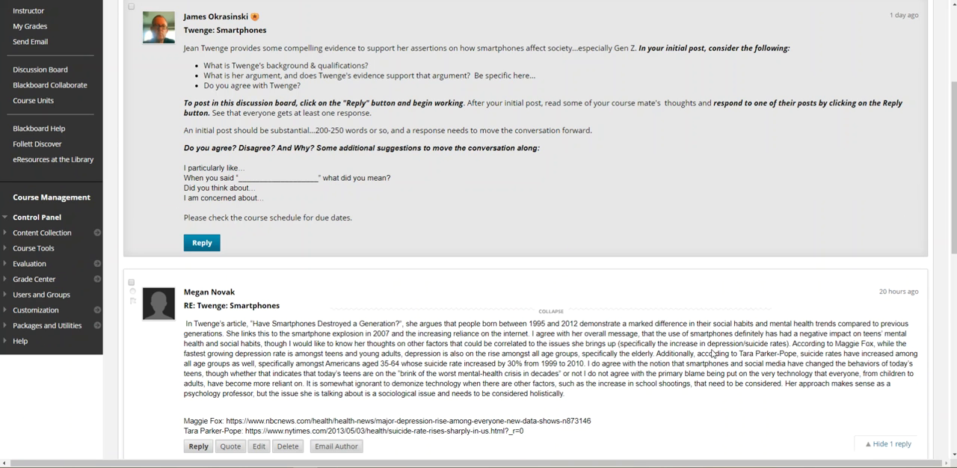
scroll(down, 3)
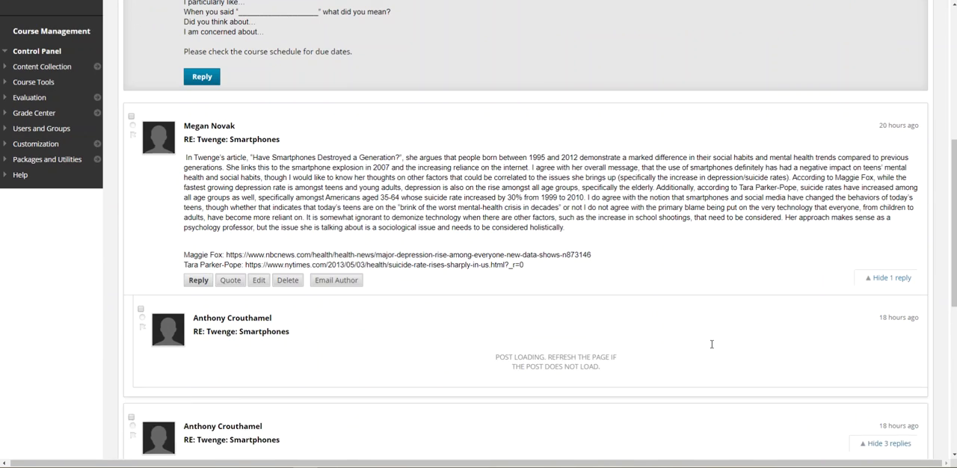
scroll(down, 3)
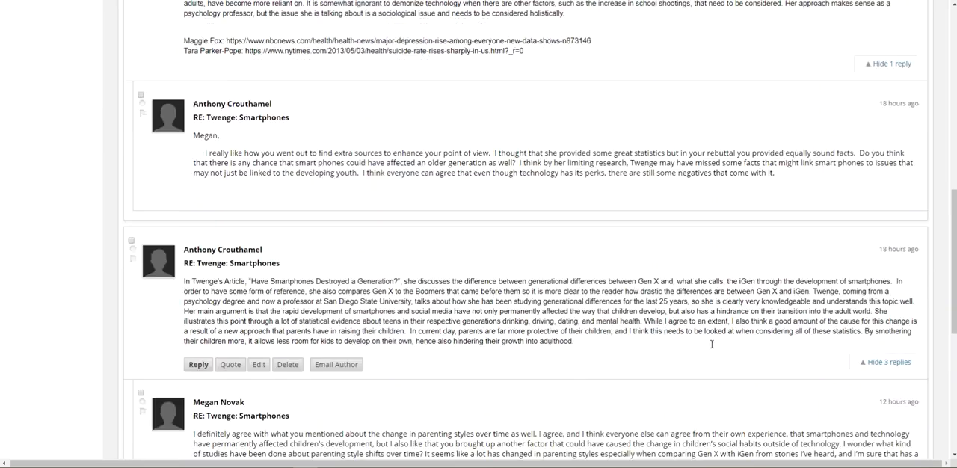
scroll(down, 3)
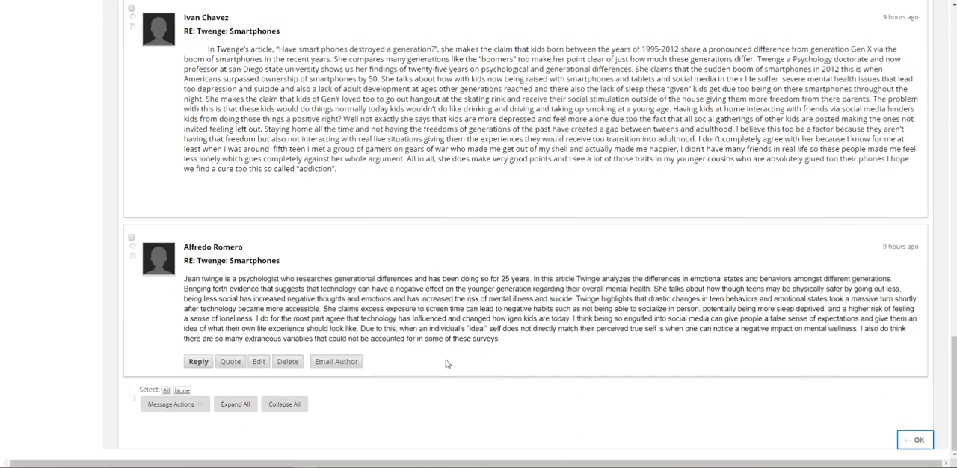
click(915, 440)
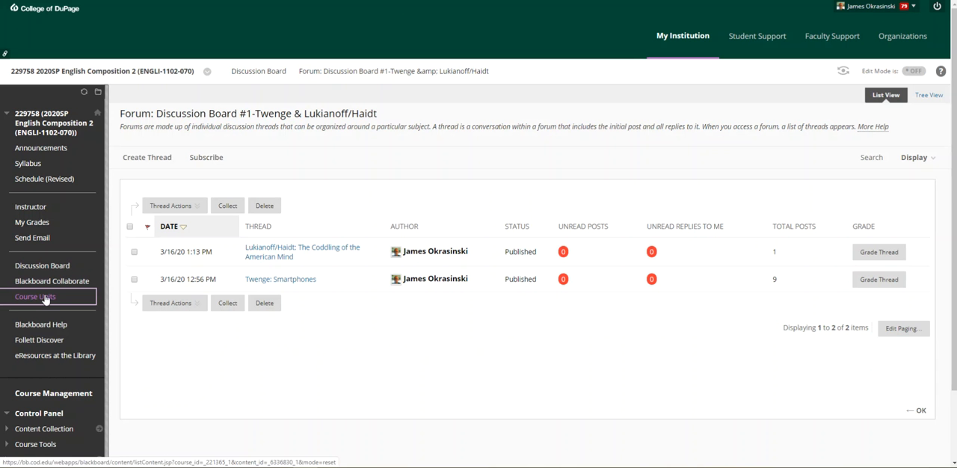
- Go to the Course Units page listing the Critical Thinking, Introduction and chapter units
click(34, 296)
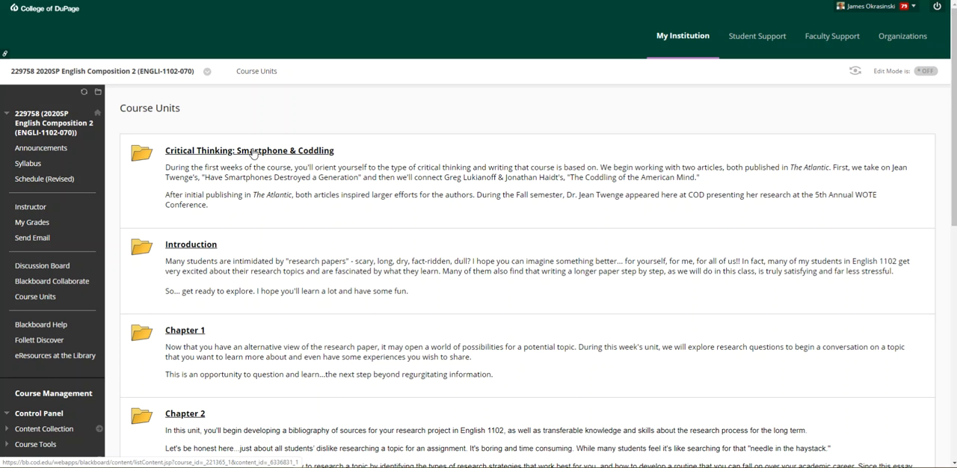
- Enter the Critical Thinking: Smartphone & Coddling unit with its Critical Thinking Essay assignment
click(249, 150)
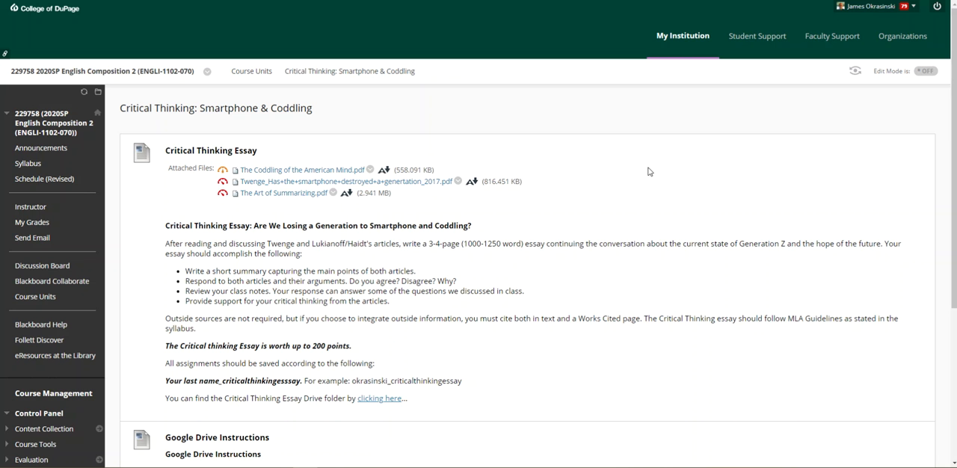
mouse_move(661, 175)
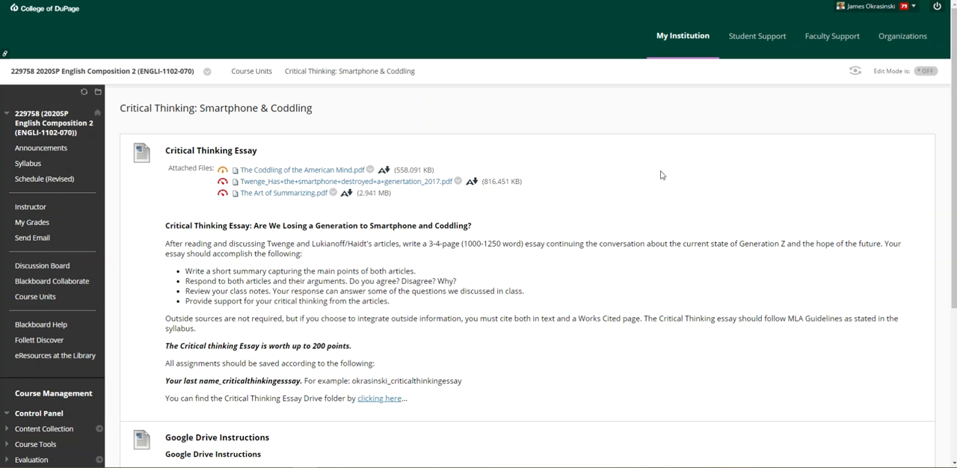
scroll(down, 3)
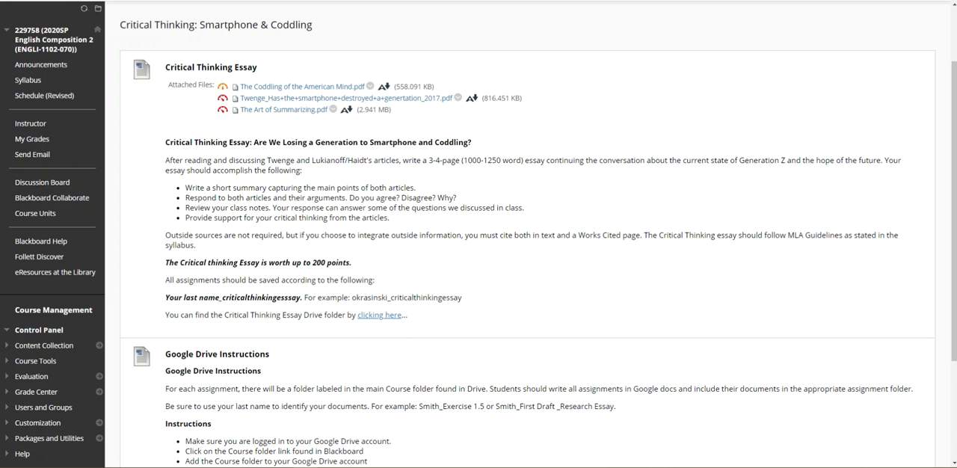
mouse_move(378, 324)
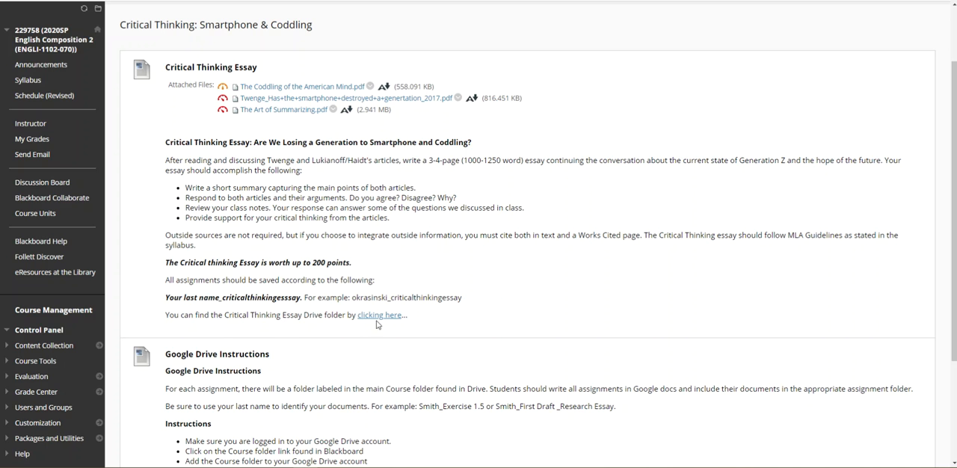
- Follow the assignment's 'clicking here' link to the Drive folder and launch the Copy of Twenge: IGen (COD) slides
click(379, 315)
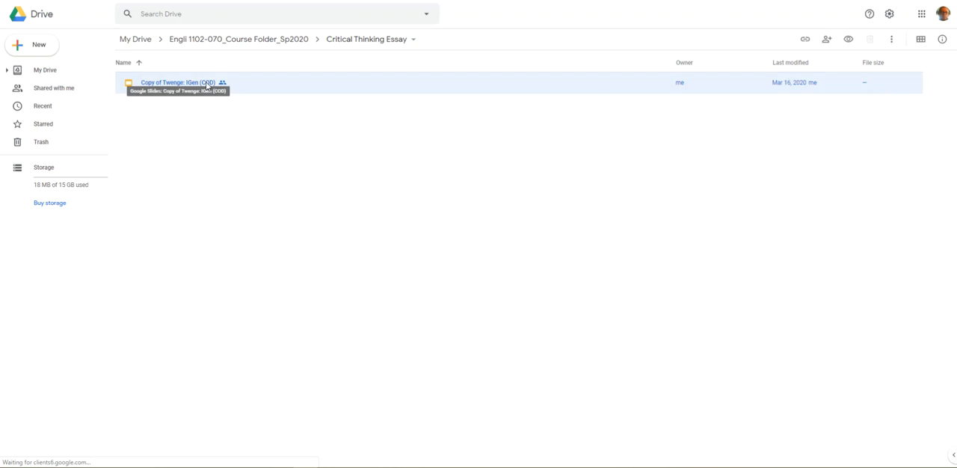
double_click(178, 82)
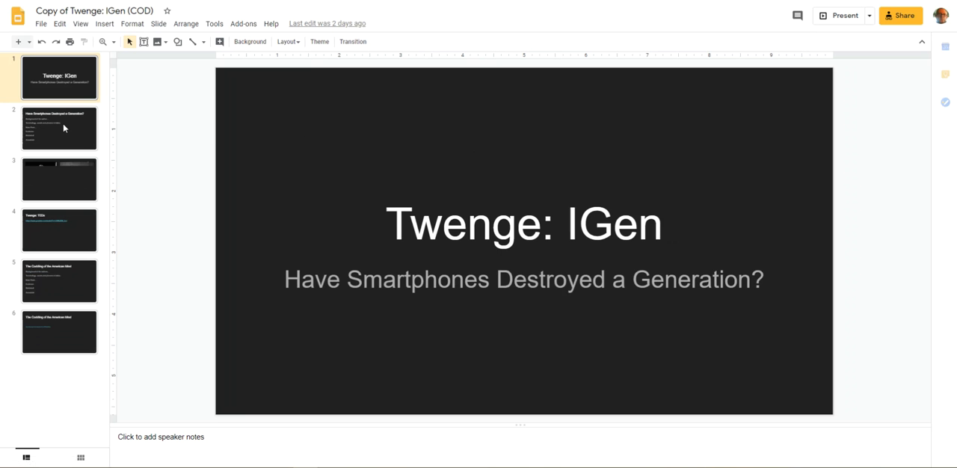
- Page through the Smartphones, photos, TEDx and final Coddling of the American Mind slides
click(59, 127)
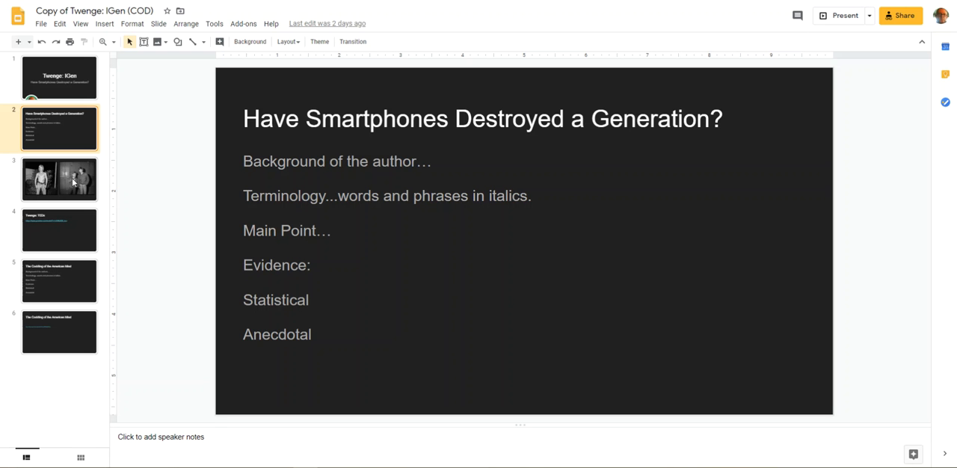
click(59, 178)
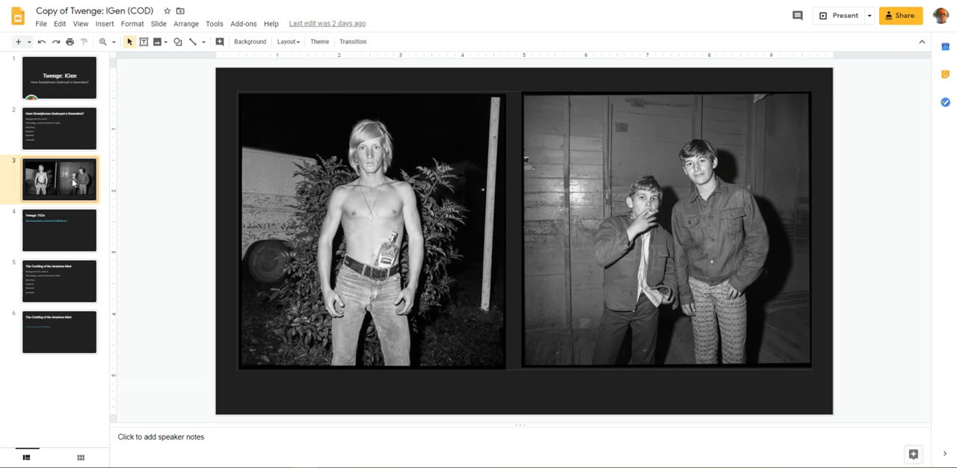
mouse_move(753, 257)
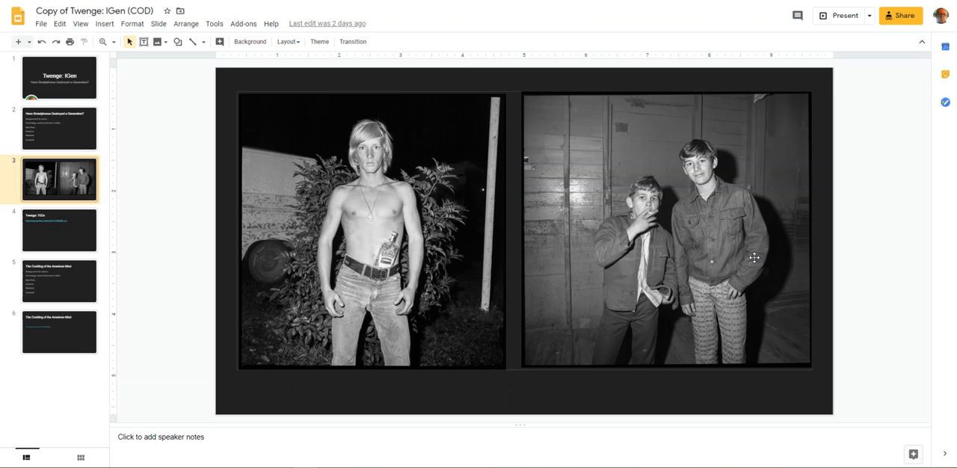
mouse_move(712, 260)
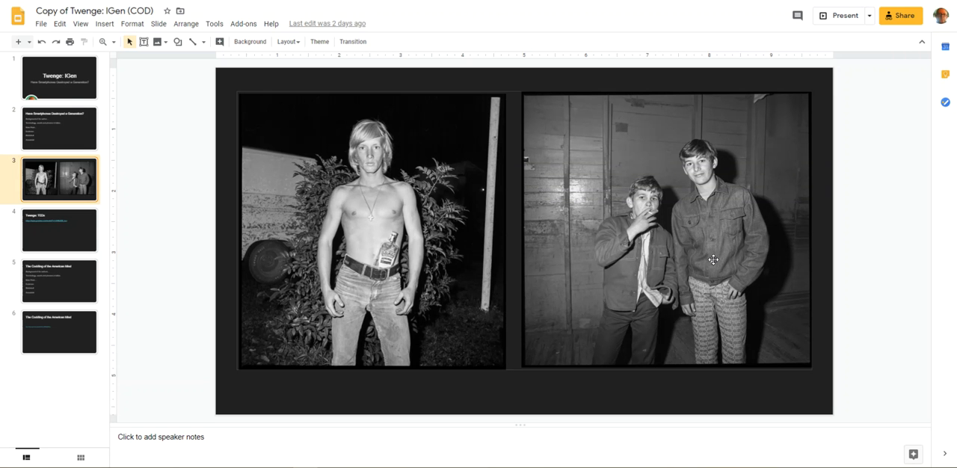
mouse_move(631, 251)
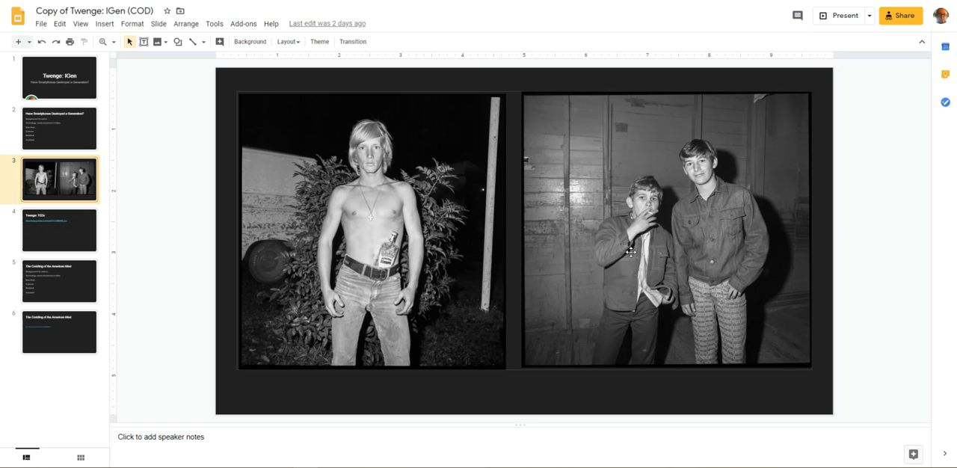
click(59, 231)
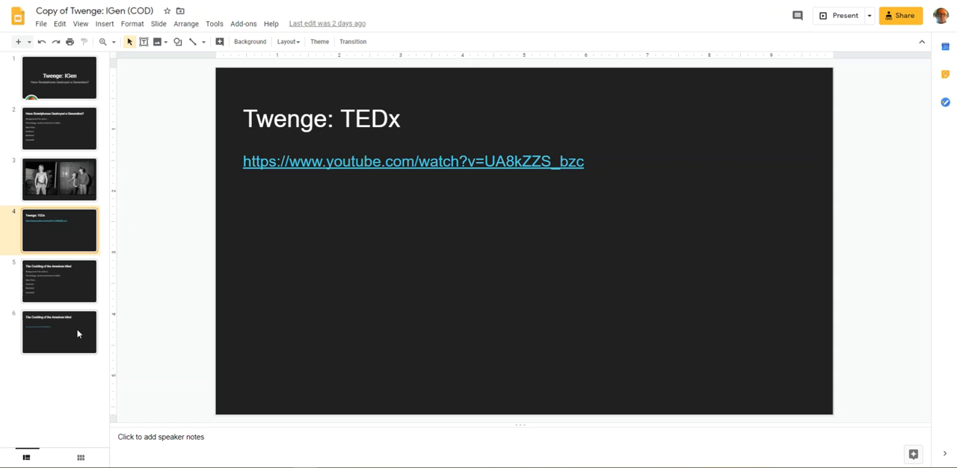
click(59, 331)
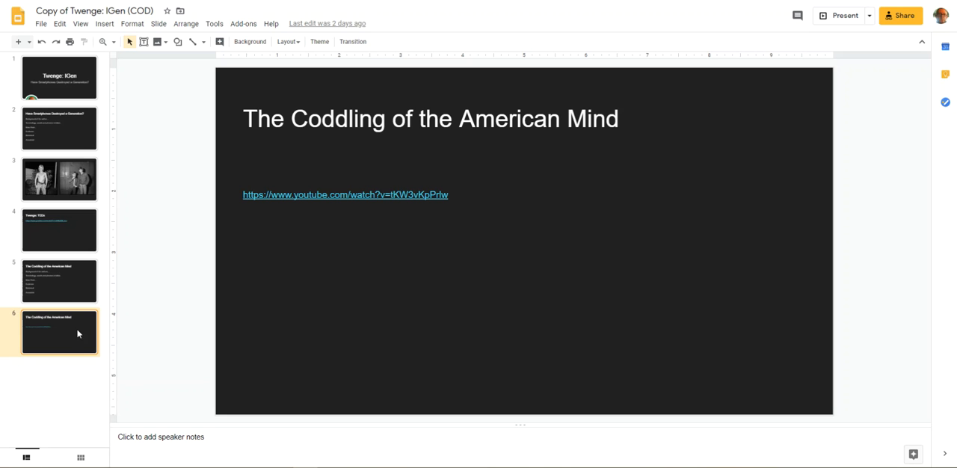
mouse_move(242, 80)
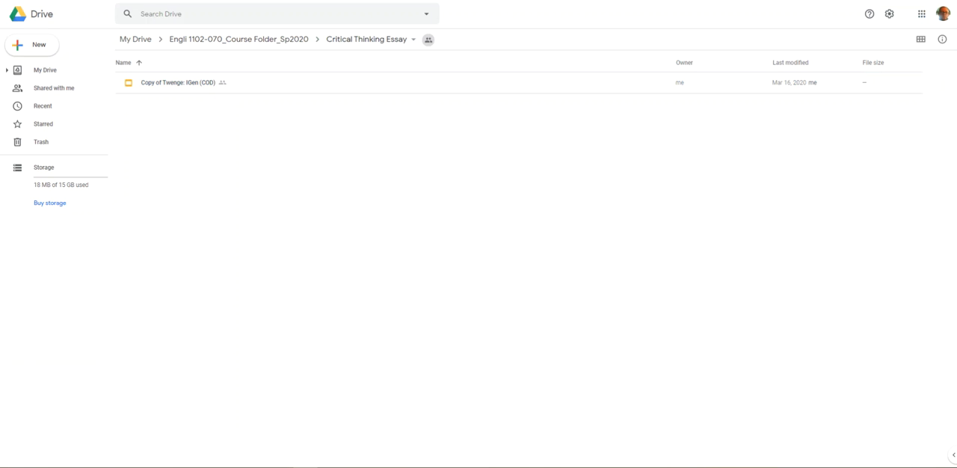
mouse_move(269, 163)
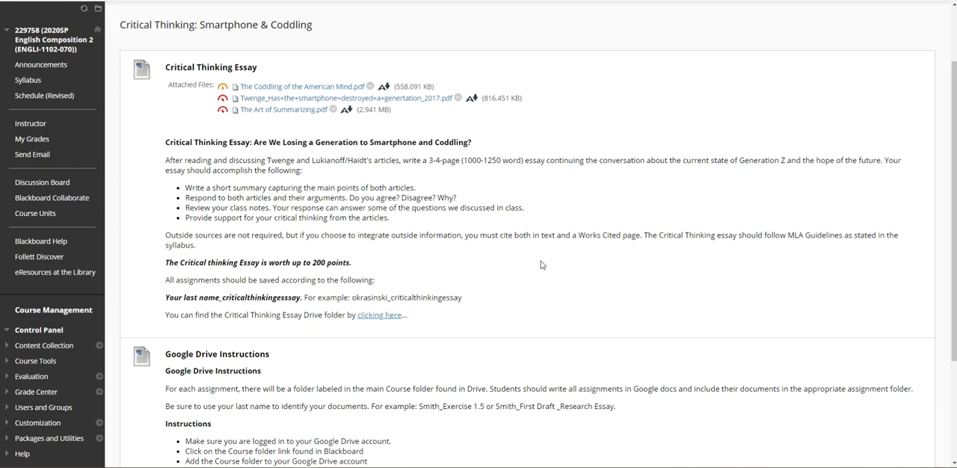
mouse_move(559, 283)
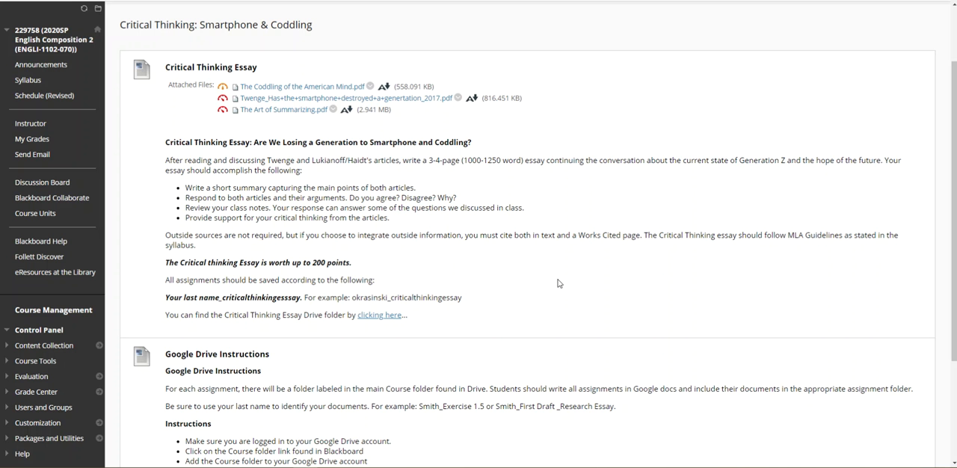
mouse_move(568, 283)
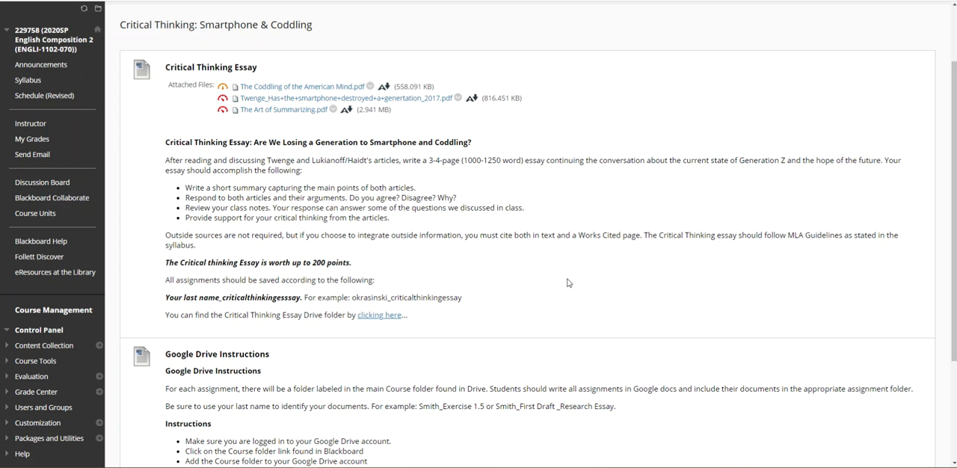
mouse_move(424, 110)
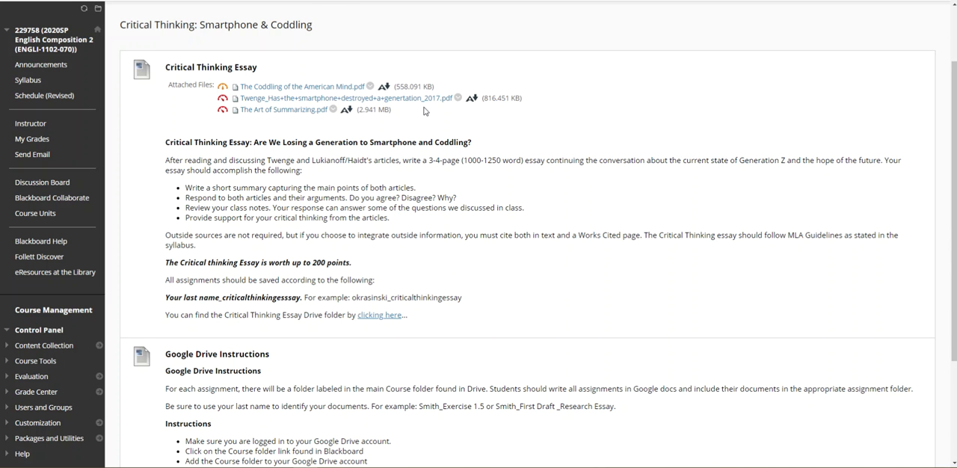